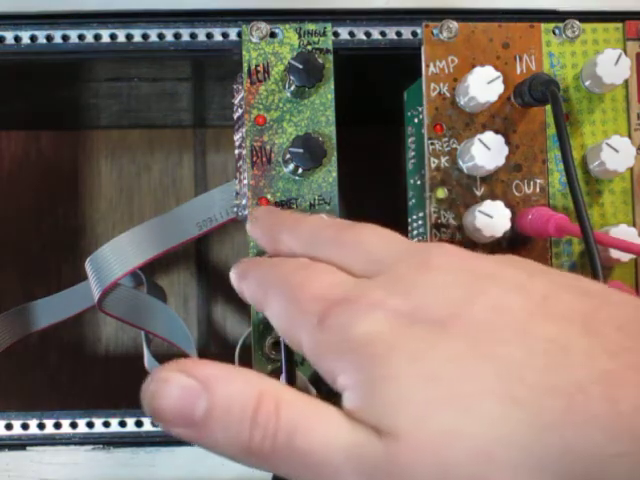
click(265, 210)
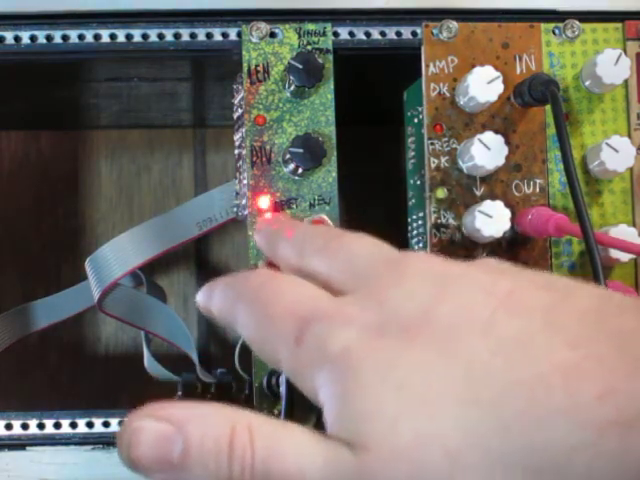